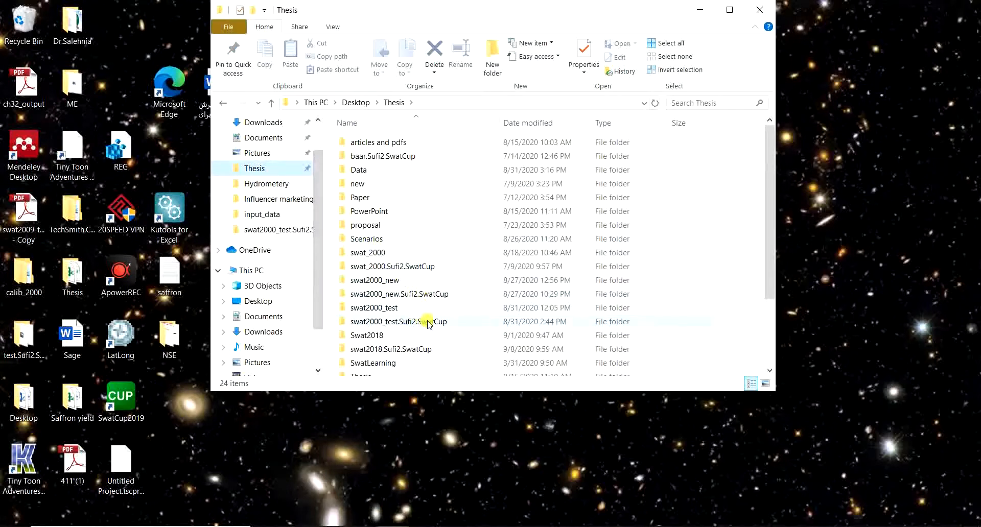
Navigate through swat2000_new, Scenarios and Default into the TxtInOut folder.
double_click(374, 280)
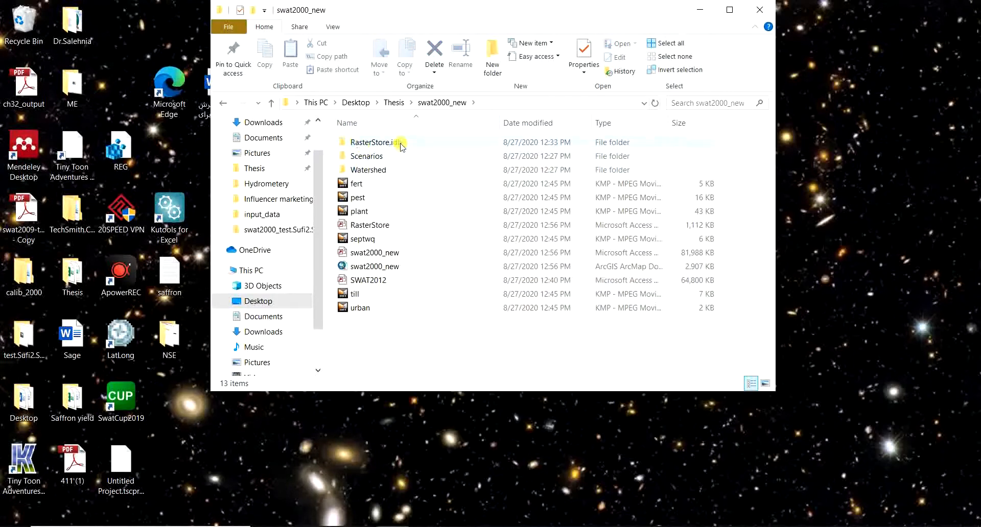
mouse_move(376, 142)
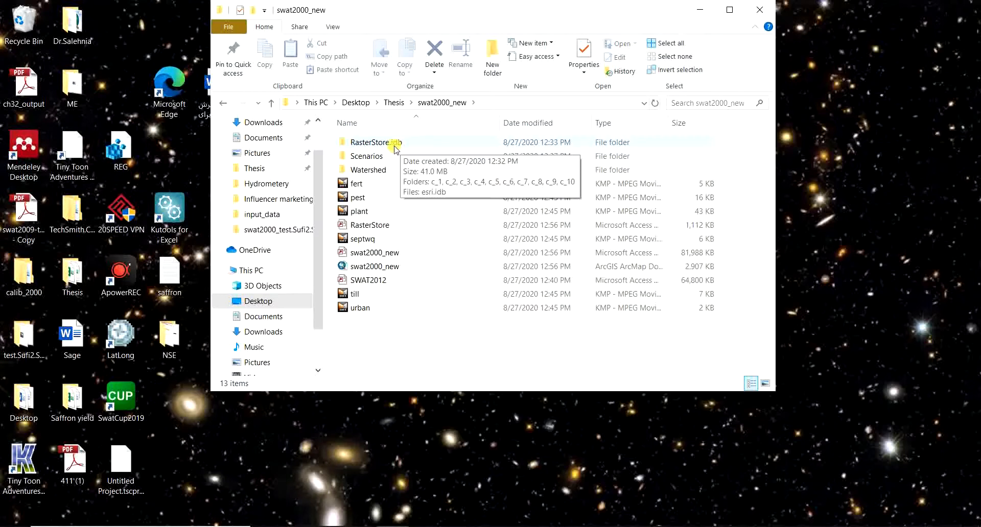
mouse_move(368, 156)
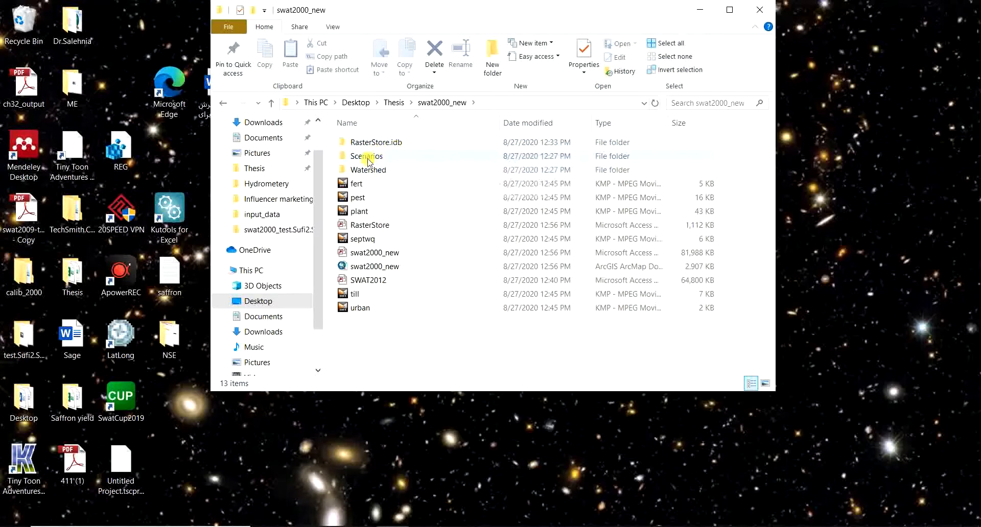
double_click(366, 156)
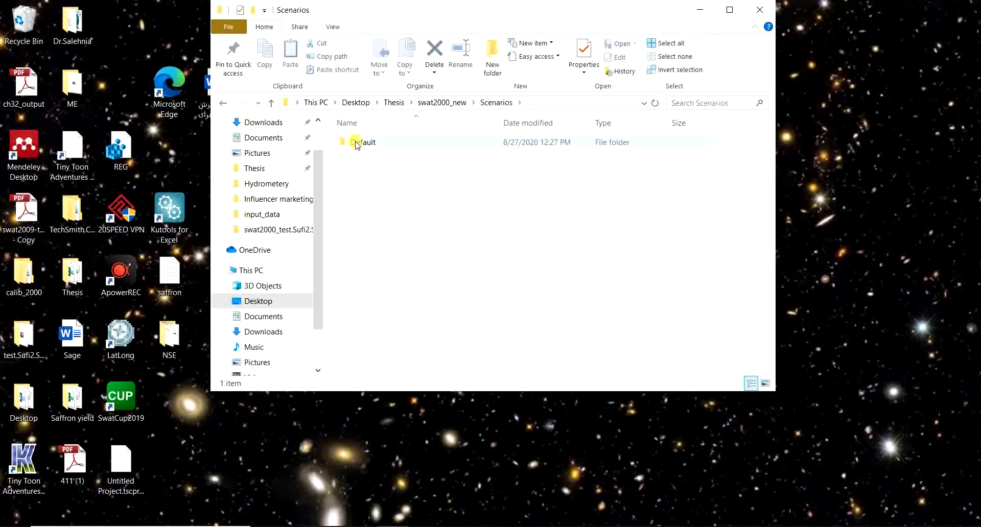
double_click(367, 142)
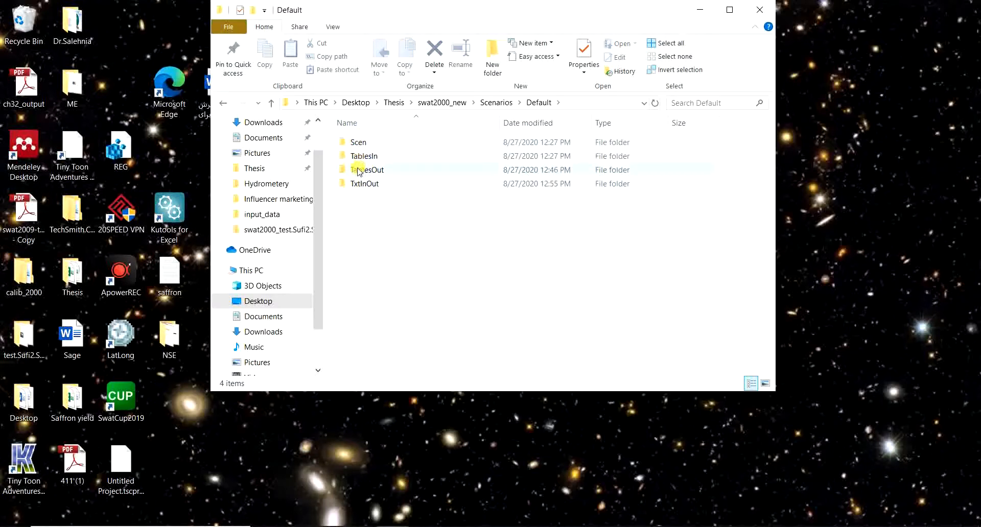
mouse_move(373, 187)
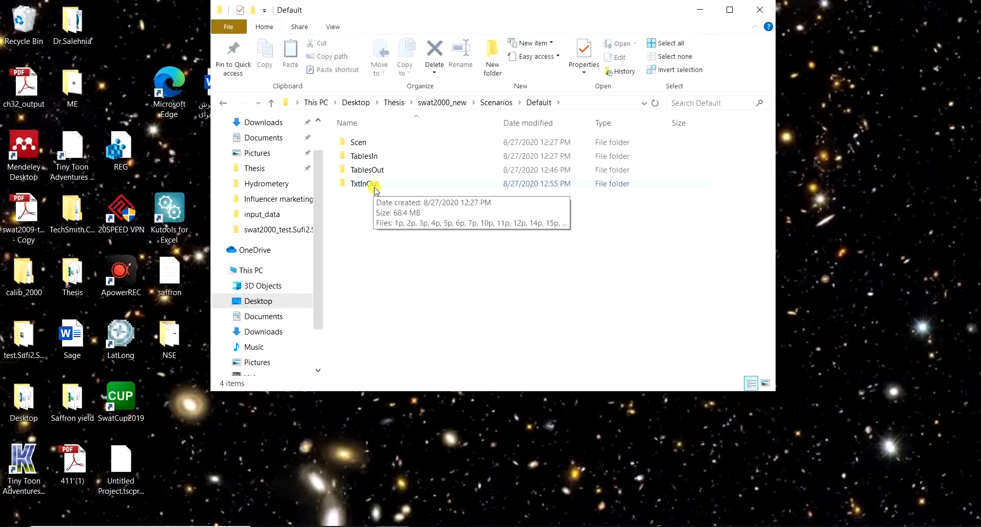
left_click(364, 184)
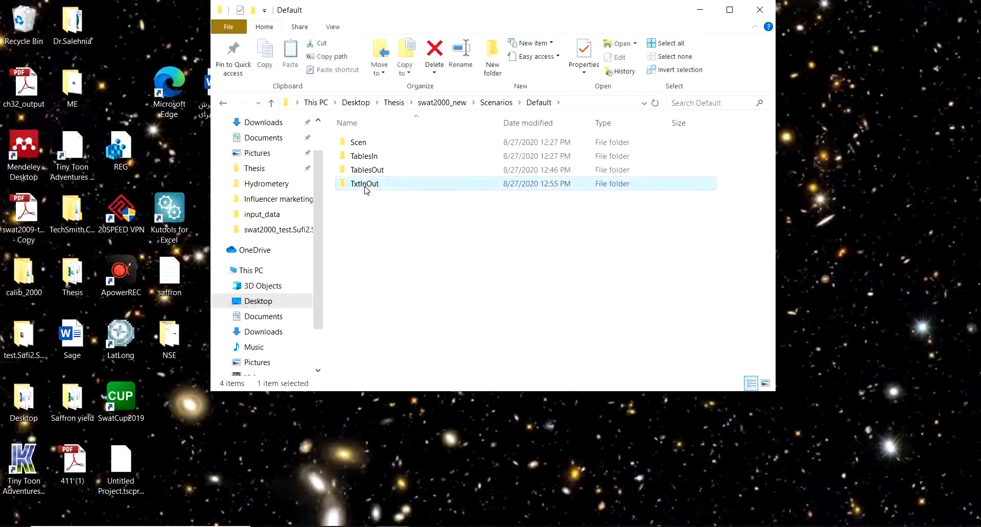
double_click(364, 183)
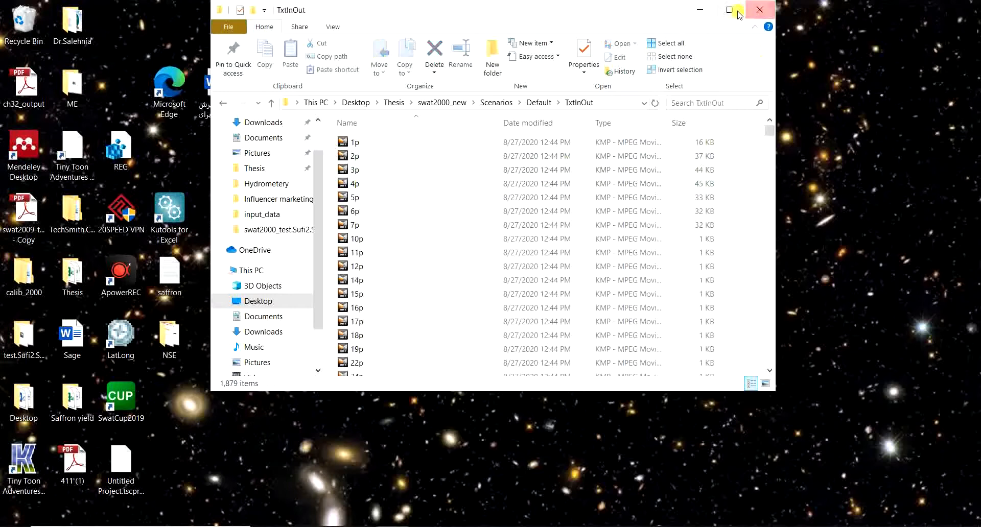
Maximize the TxtInOut window and jump near the output files by typing watout.
left_click(735, 9)
type("000140001.sep")
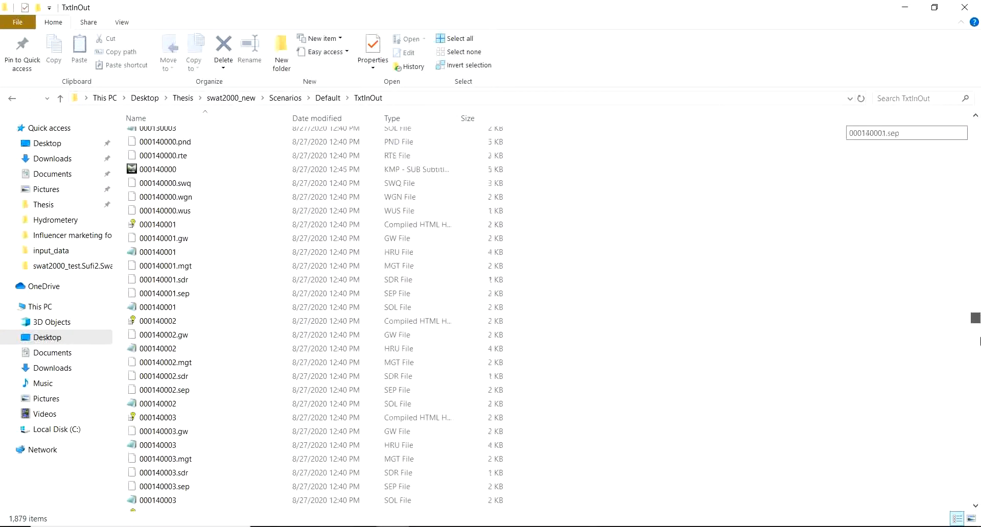
scroll("down", 3)
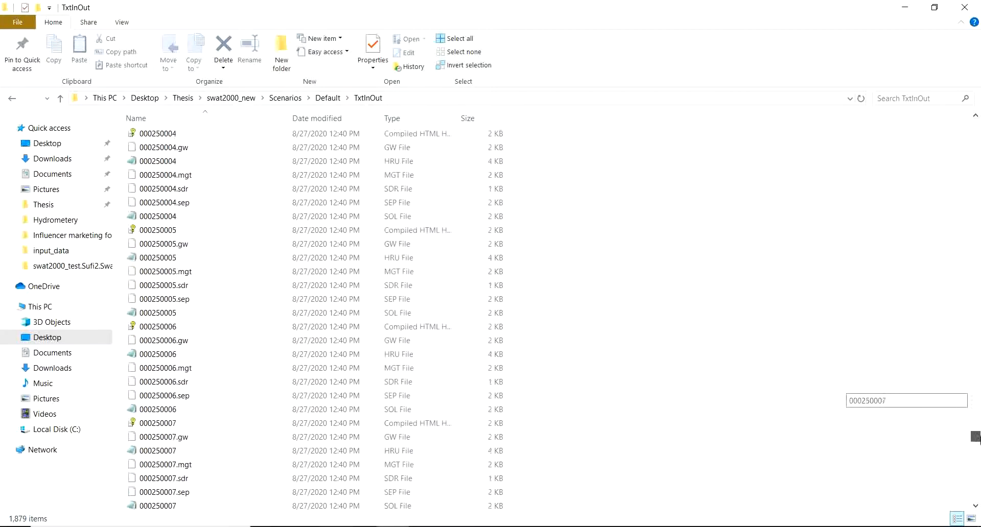
scroll("down", 3)
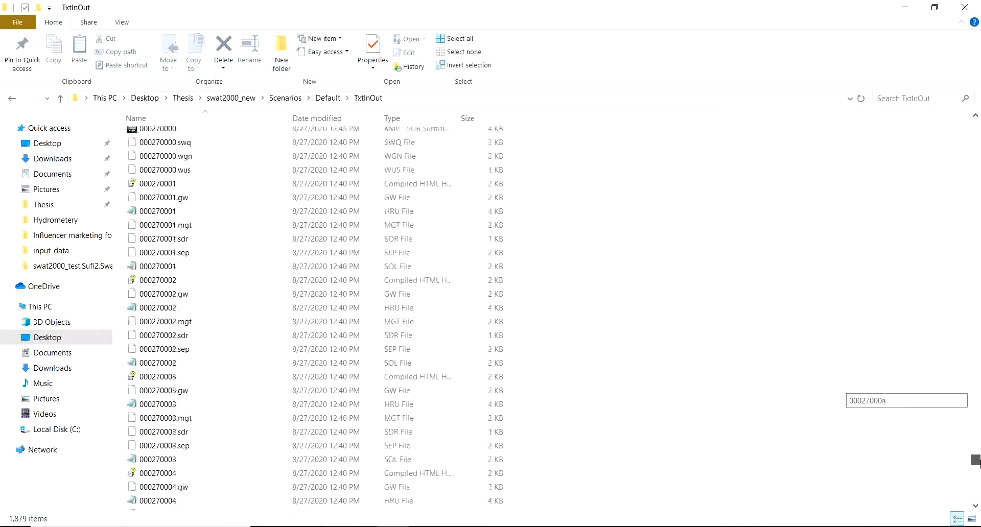
type("watout")
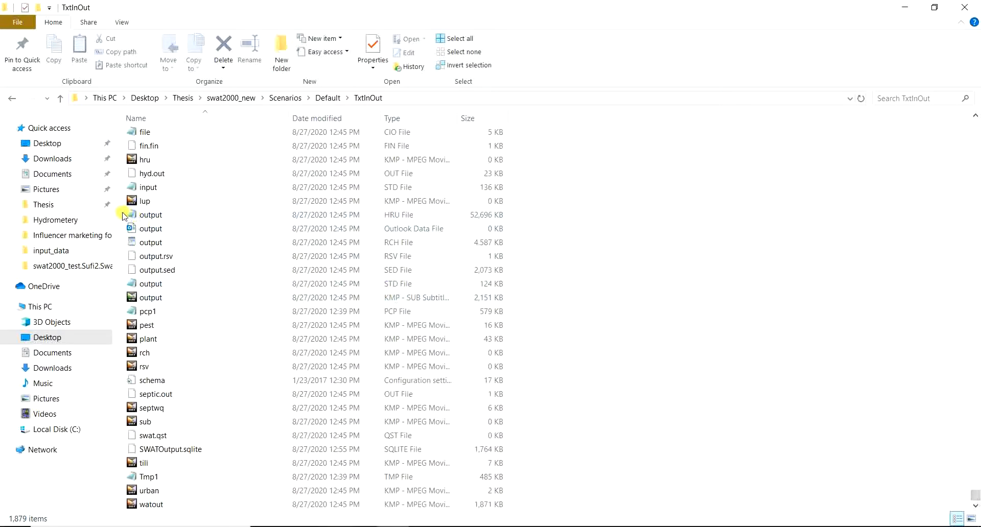
Select the group of output files, then narrow the selection to the HRU output file.
left_click_drag(150, 214, 150, 283)
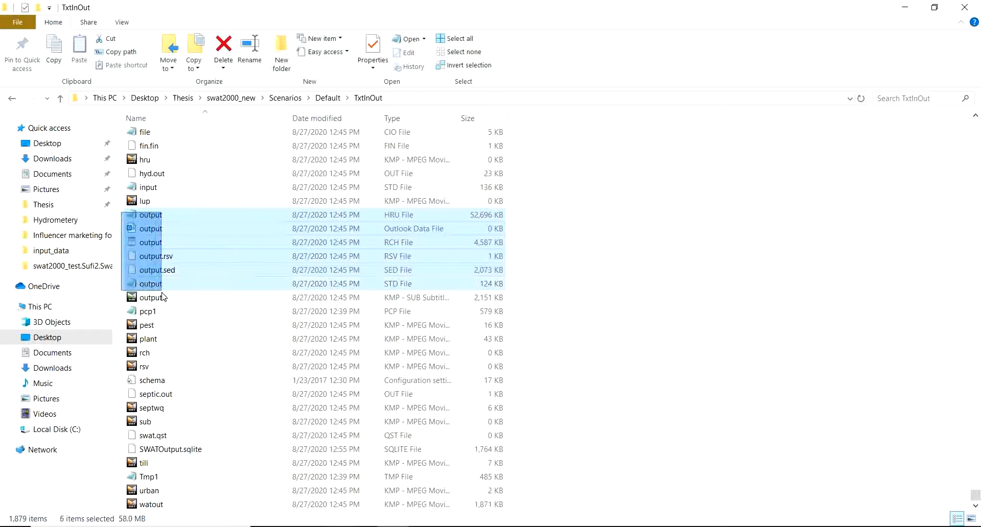
left_click(150, 297)
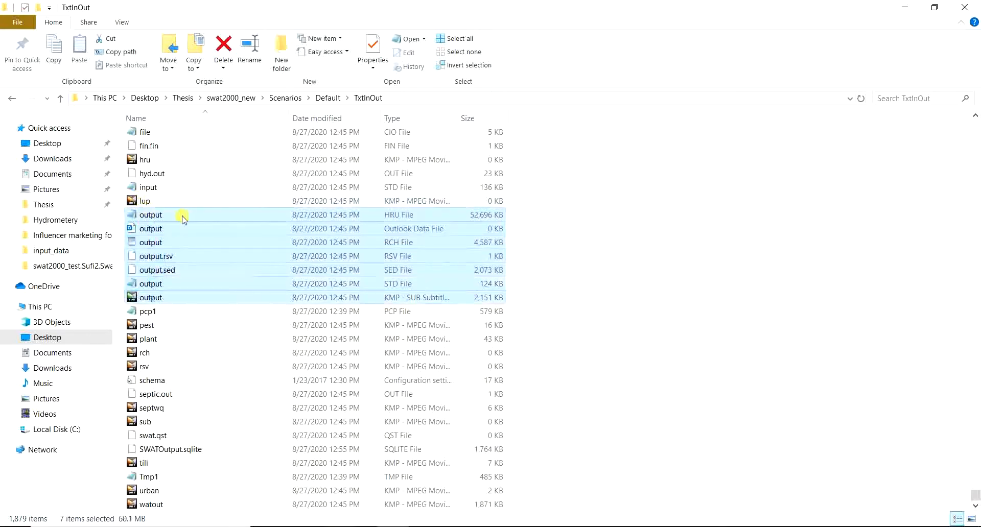
mouse_move(405, 226)
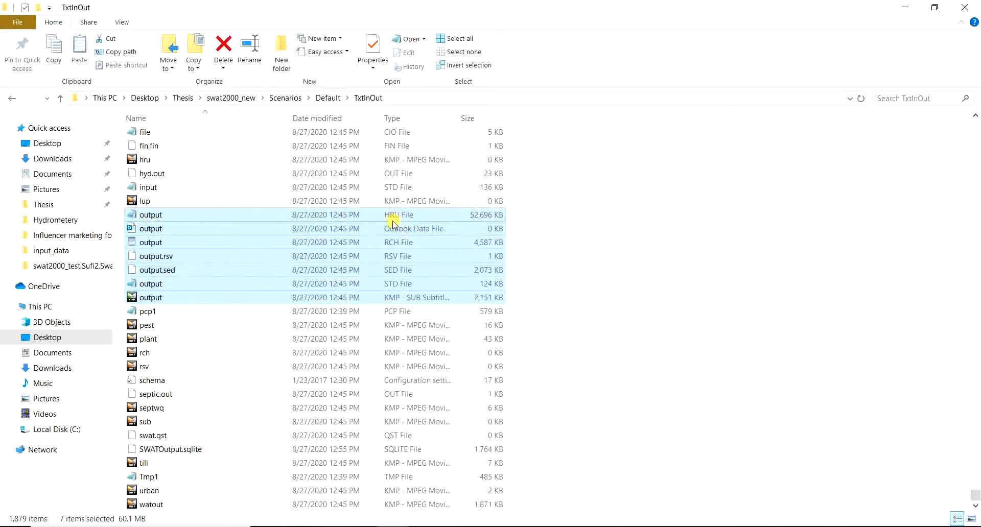
mouse_move(401, 221)
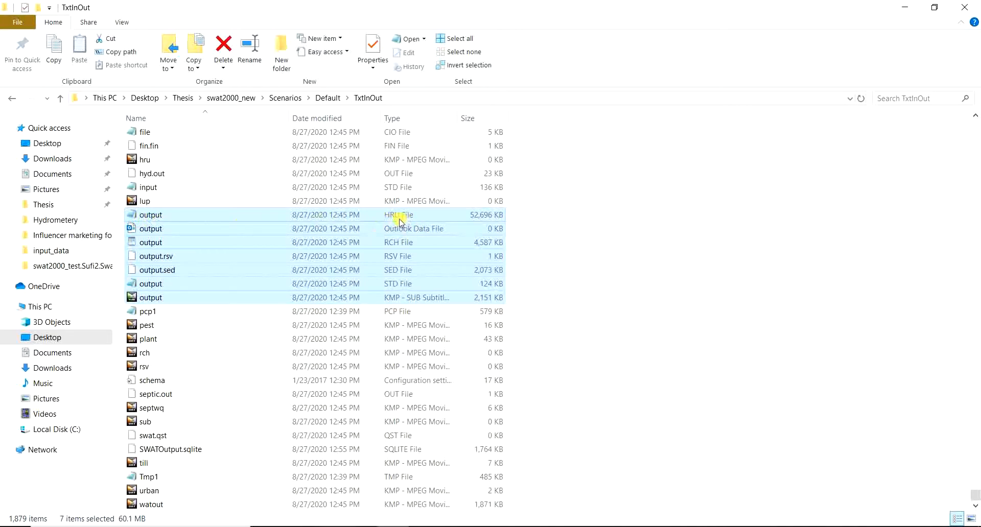
mouse_move(180, 218)
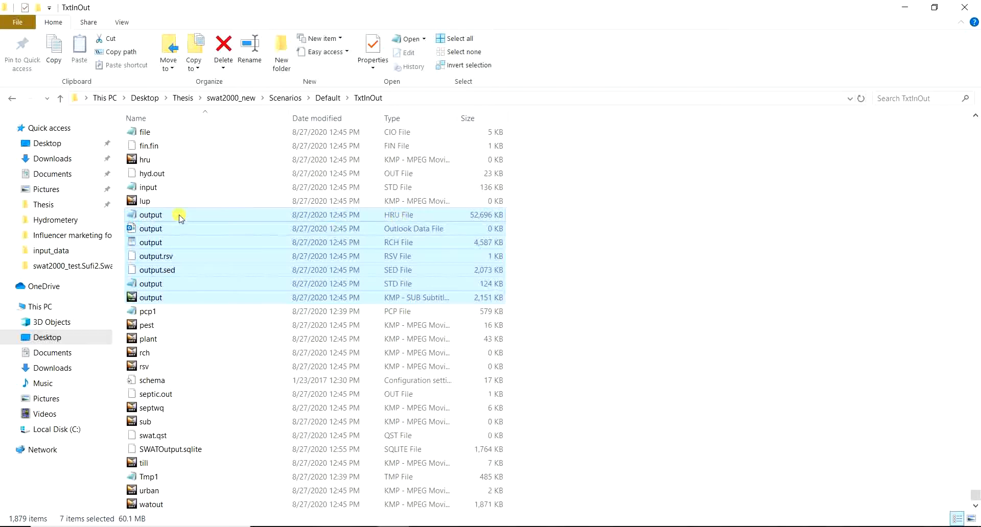
left_click(151, 214)
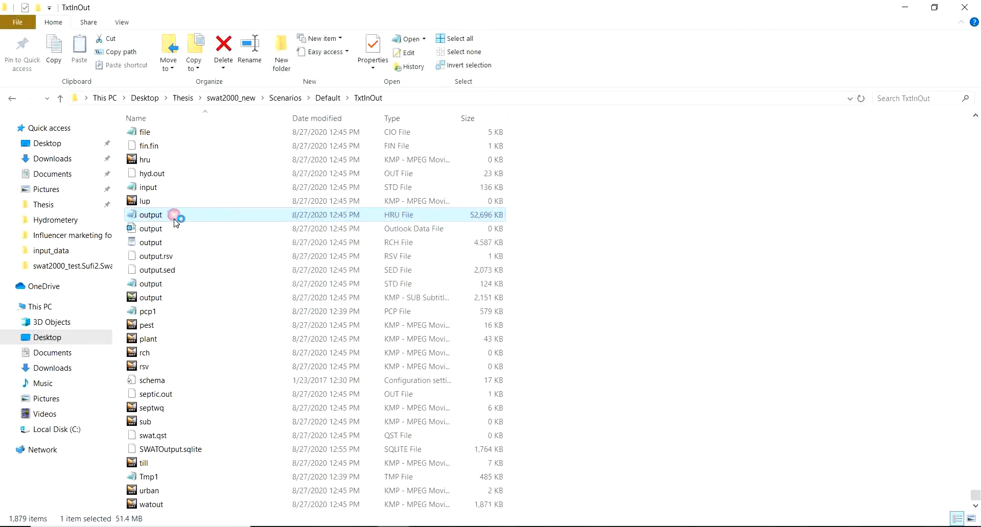
Open output.std in Notepad after first trying the HRU output file.
double_click(150, 215)
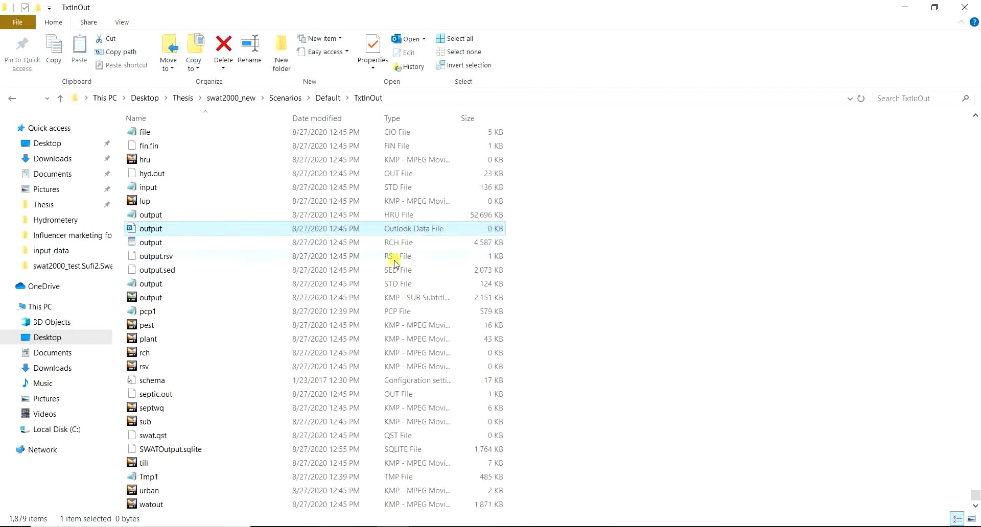
mouse_move(353, 284)
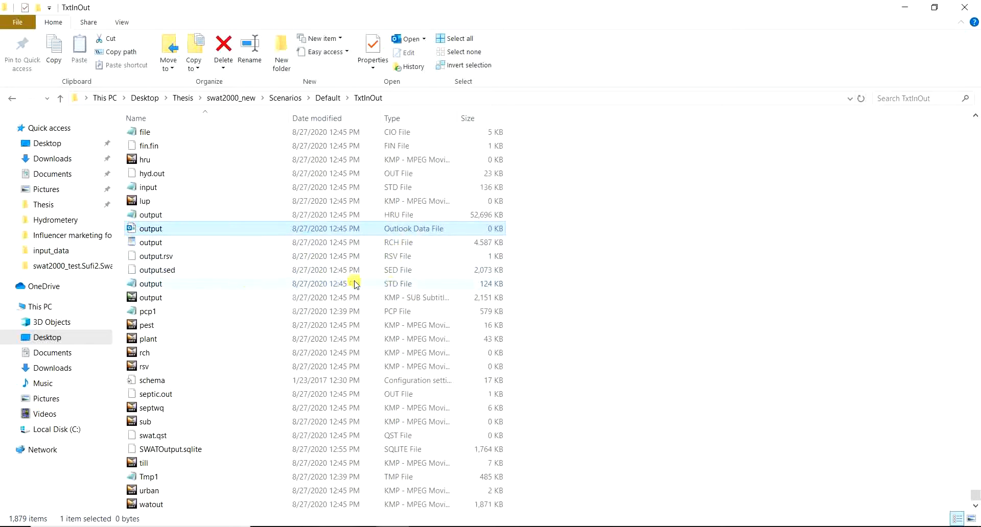
mouse_move(395, 288)
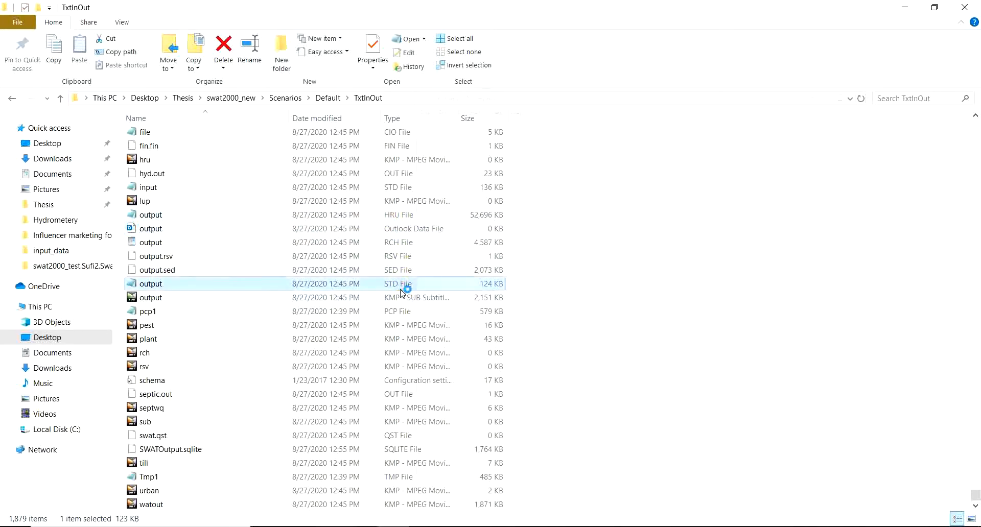
double_click(150, 284)
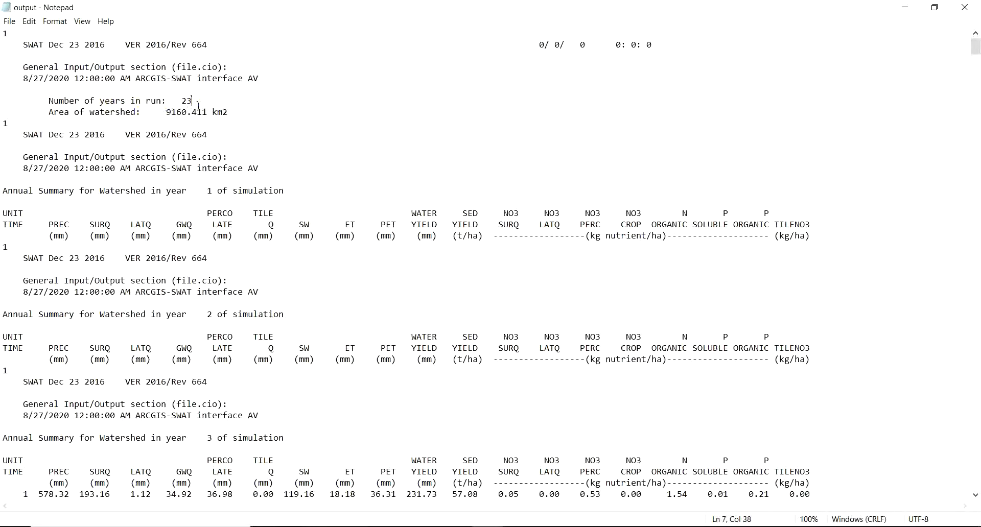
Highlight the watershed area value and scroll to year 3's annual watershed summary.
double_click(184, 101)
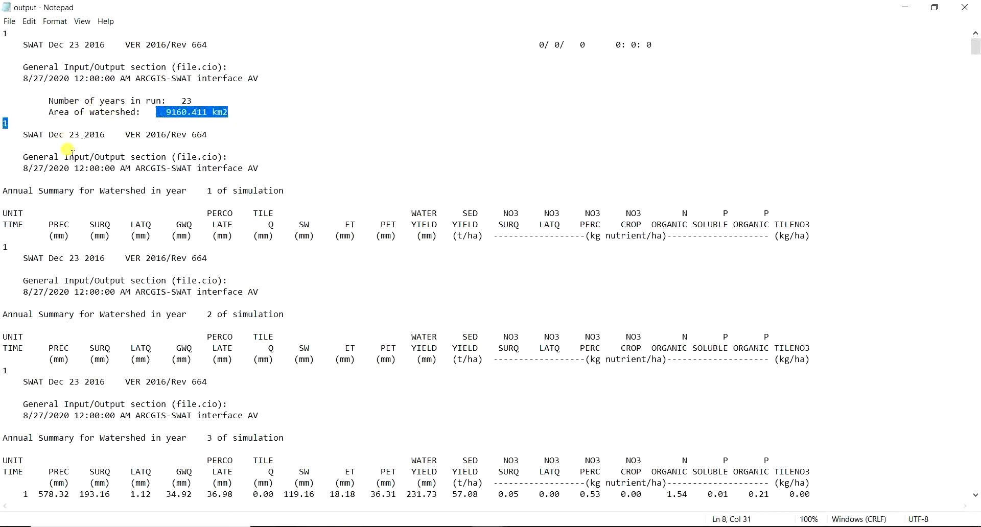
scroll("down", 3)
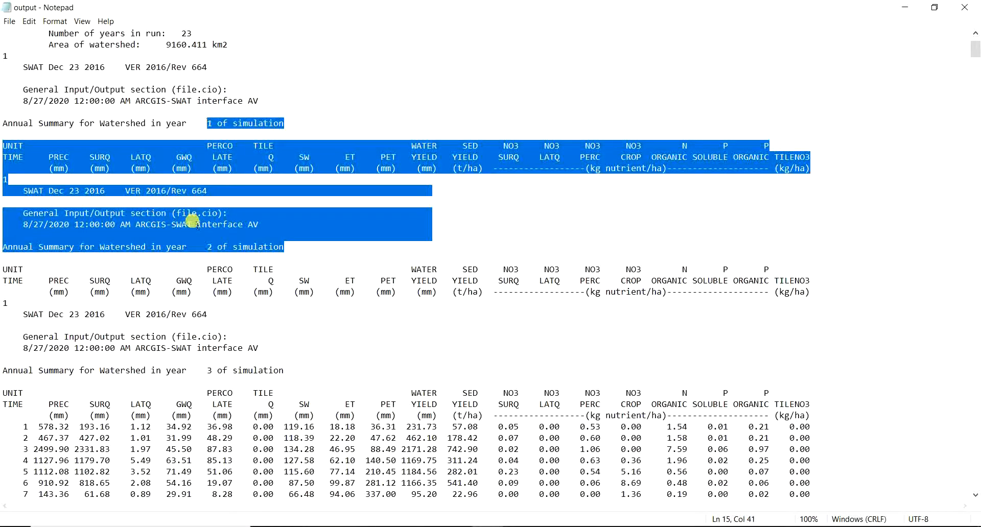
mouse_move(200, 226)
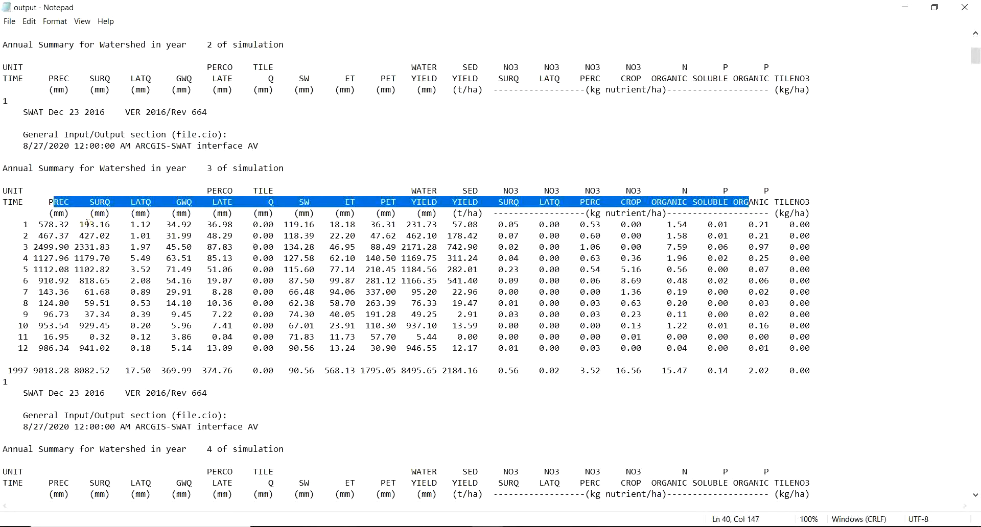
left_click(60, 213)
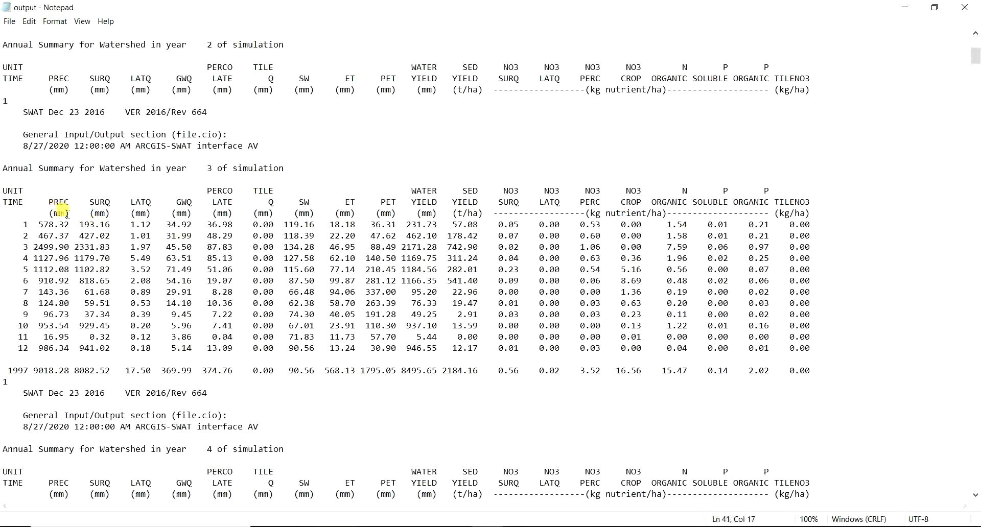
double_click(58, 201)
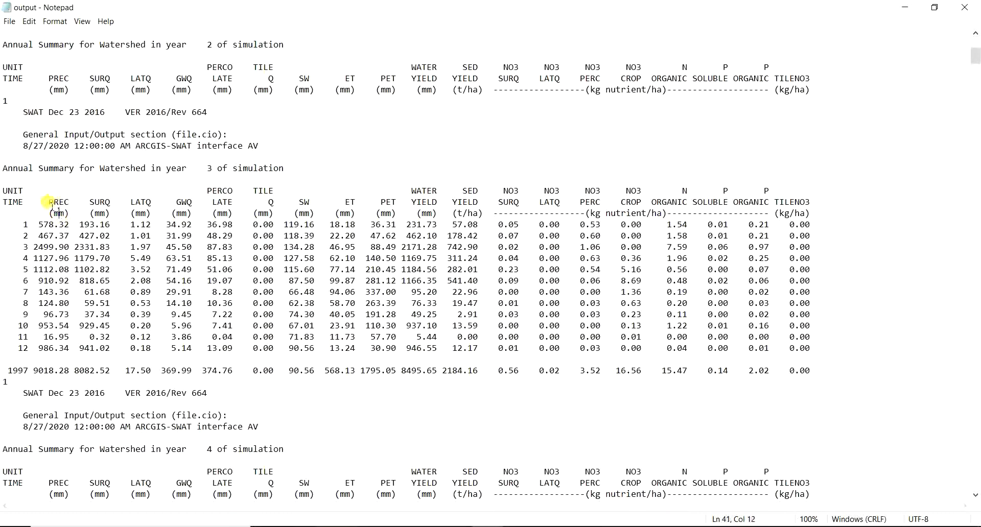
double_click(58, 201)
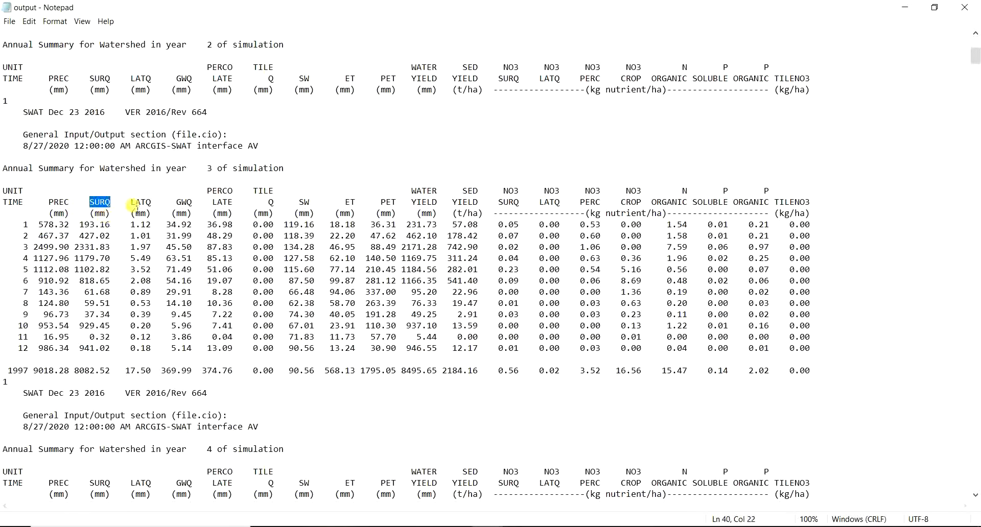
double_click(140, 202)
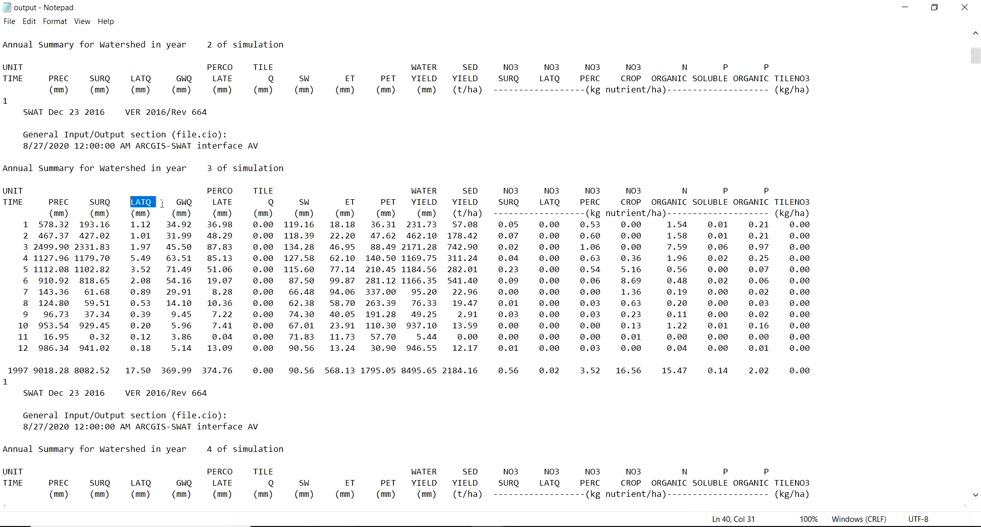
double_click(183, 201)
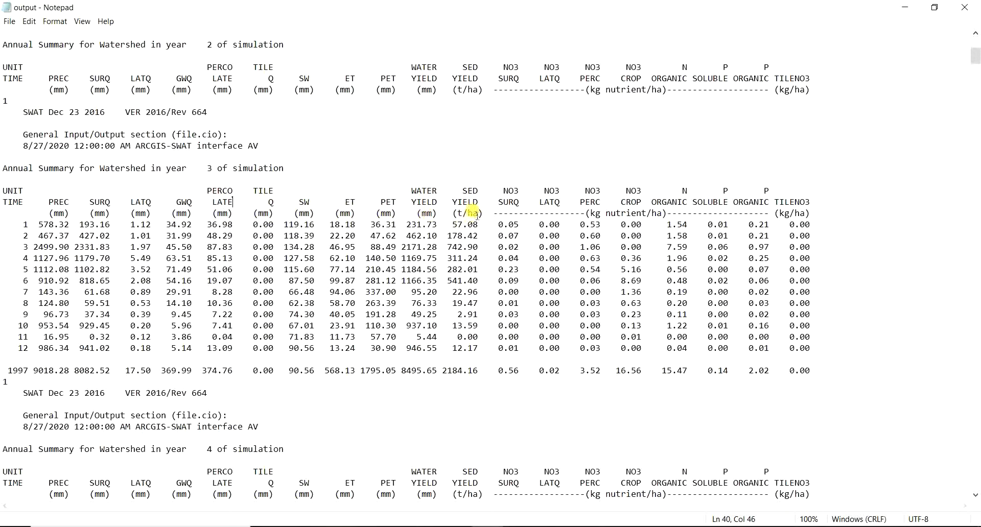
double_click(553, 190)
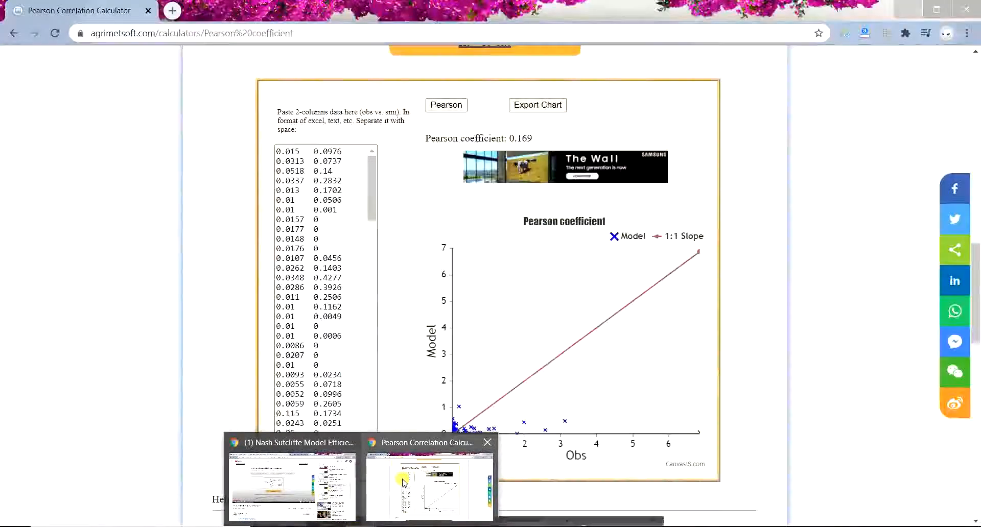
Switch Chrome windows and open Ch. 32 - SWAT Output Files from swat.tamu.edu Docs.
left_click(172, 11)
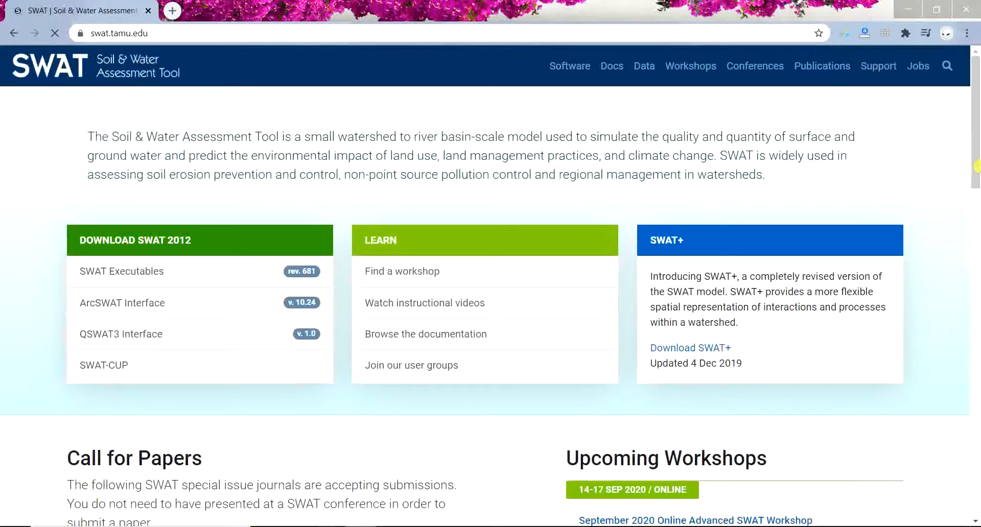
mouse_move(611, 66)
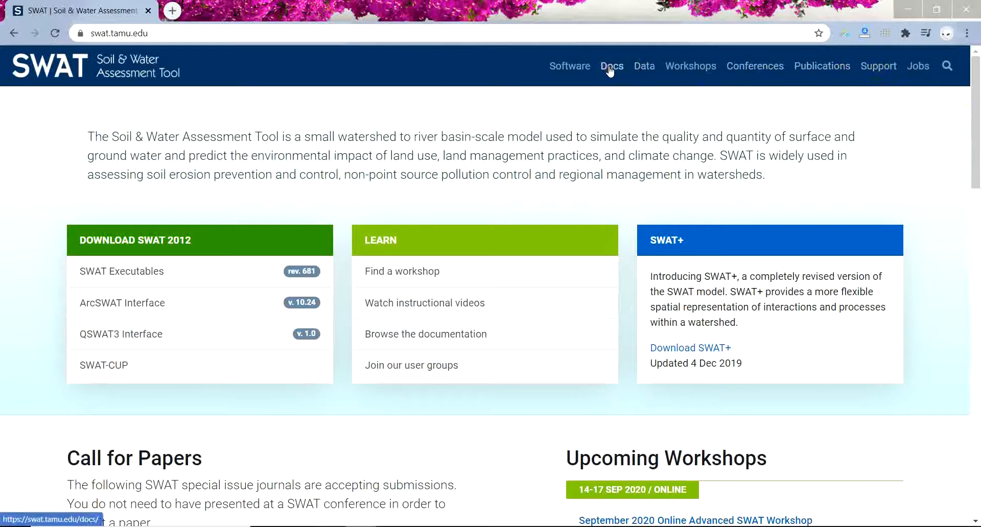
left_click(611, 66)
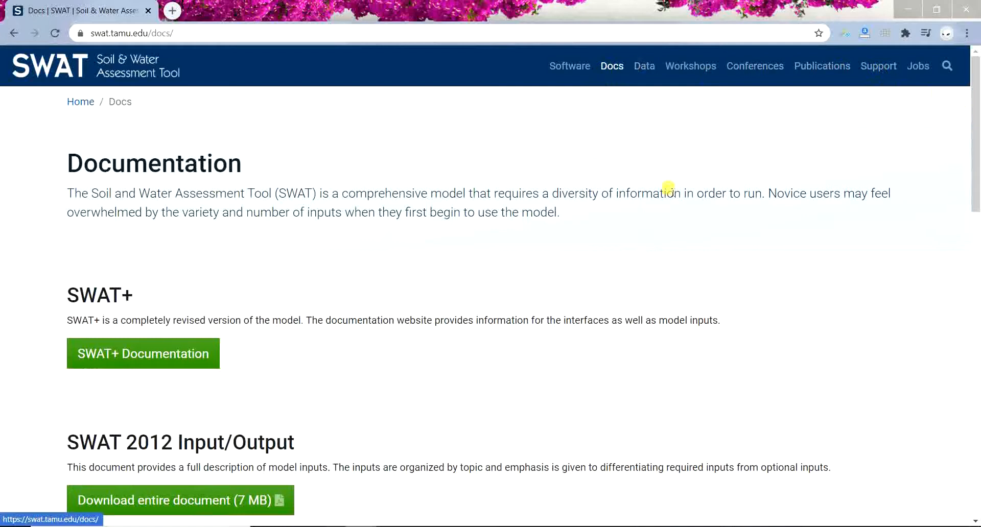
scroll("down", 3)
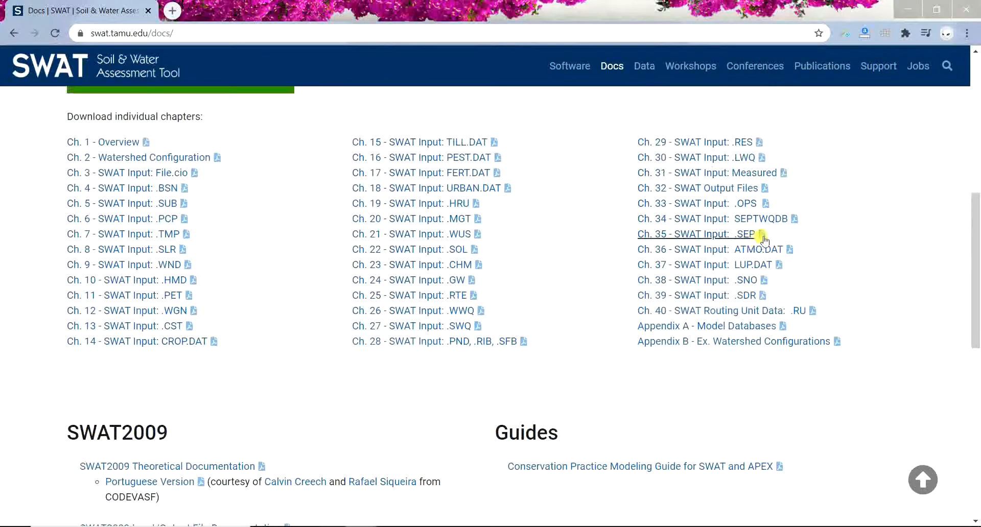
left_click(699, 188)
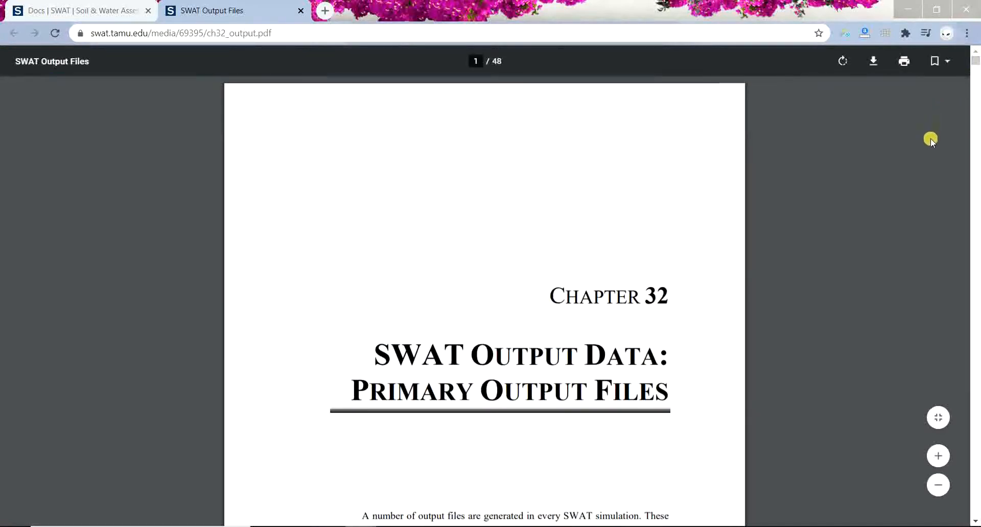
Scroll through ch32_output.pdf section 32.2 and its output.std variable definition table.
scroll("down", 3)
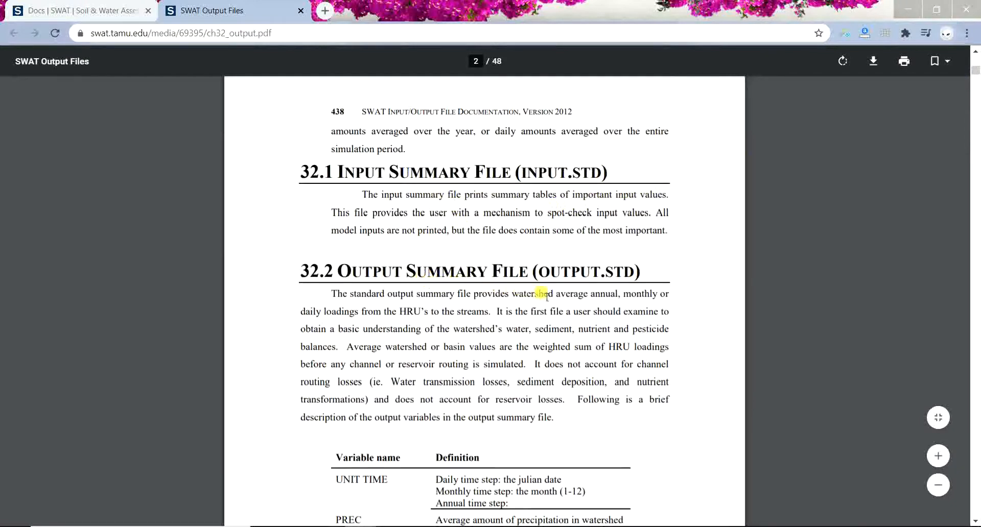
scroll("down", 3)
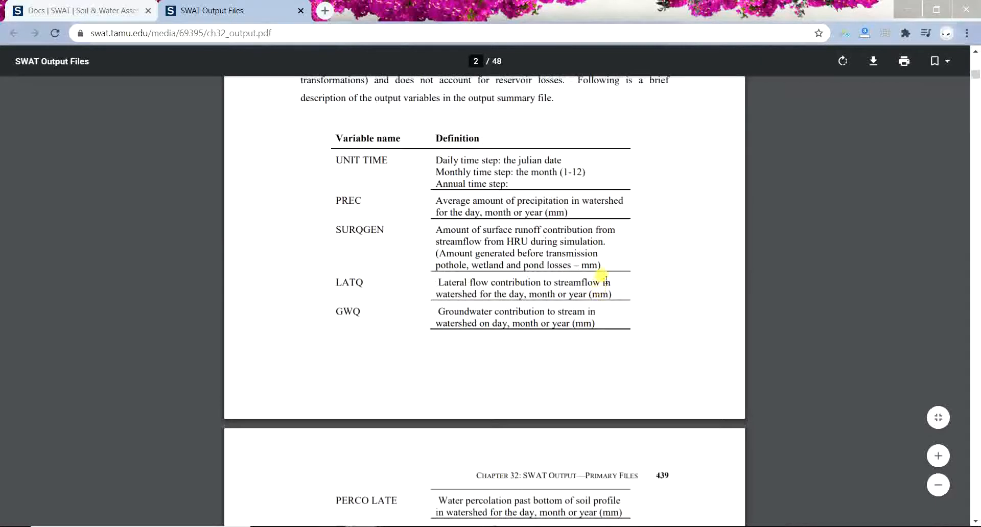
scroll("down", 3)
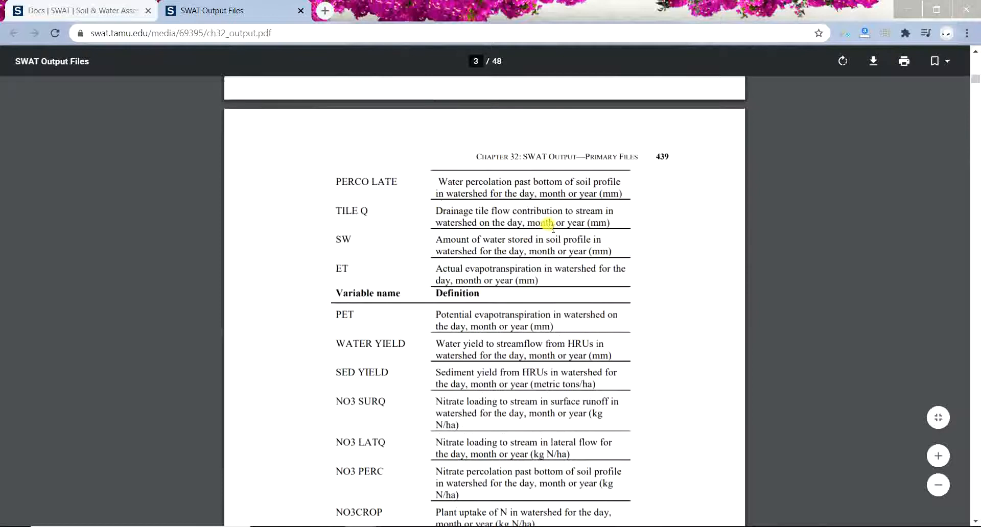
scroll("down", 3)
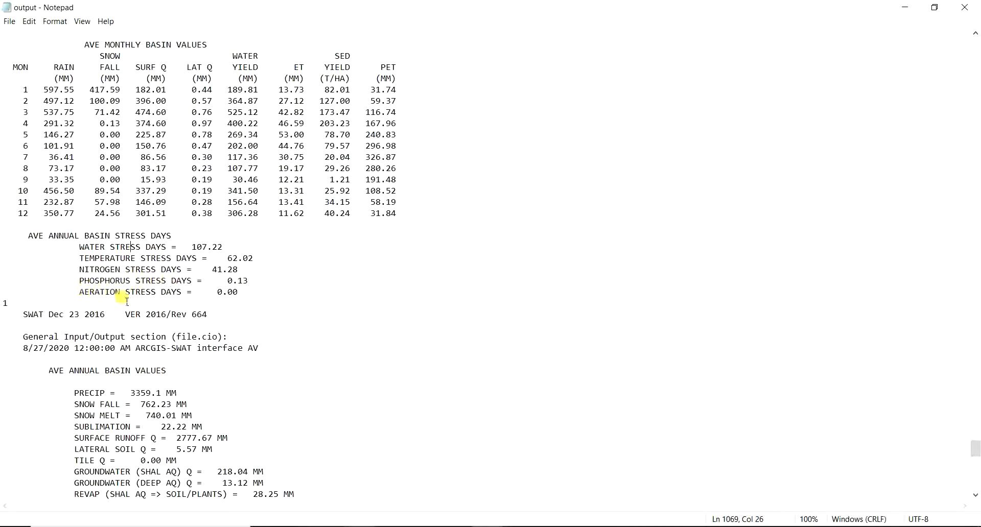
Scroll through output.std's average annual basin water, nutrient and bacteria values.
scroll("down", 3)
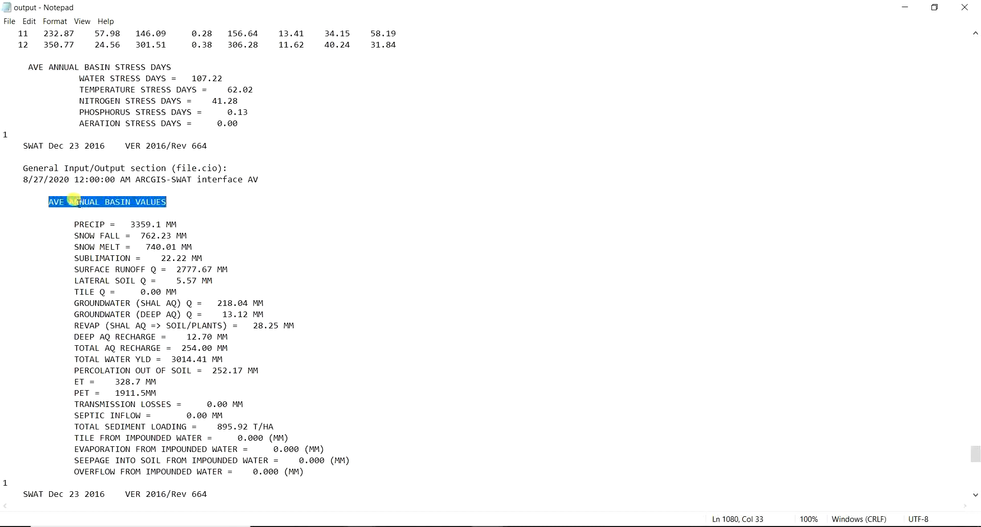
mouse_move(223, 260)
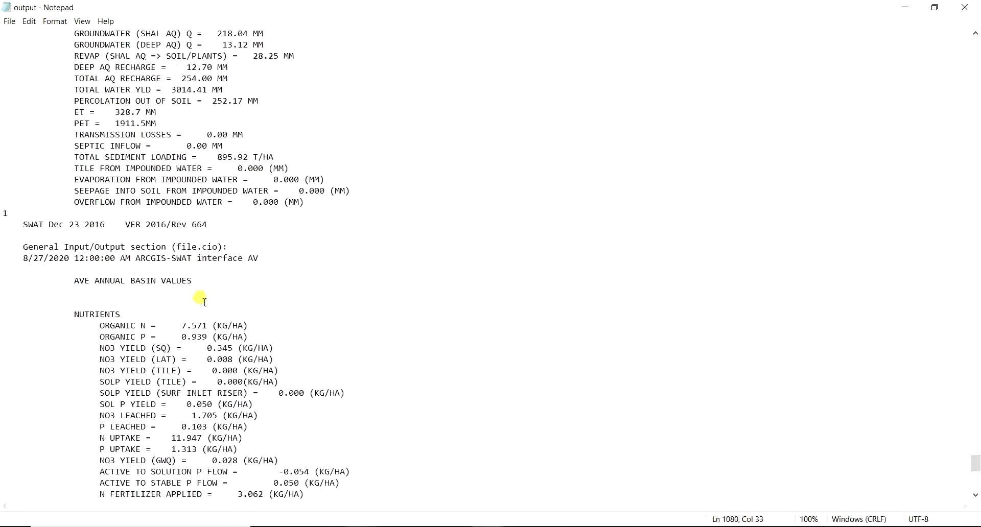
double_click(98, 314)
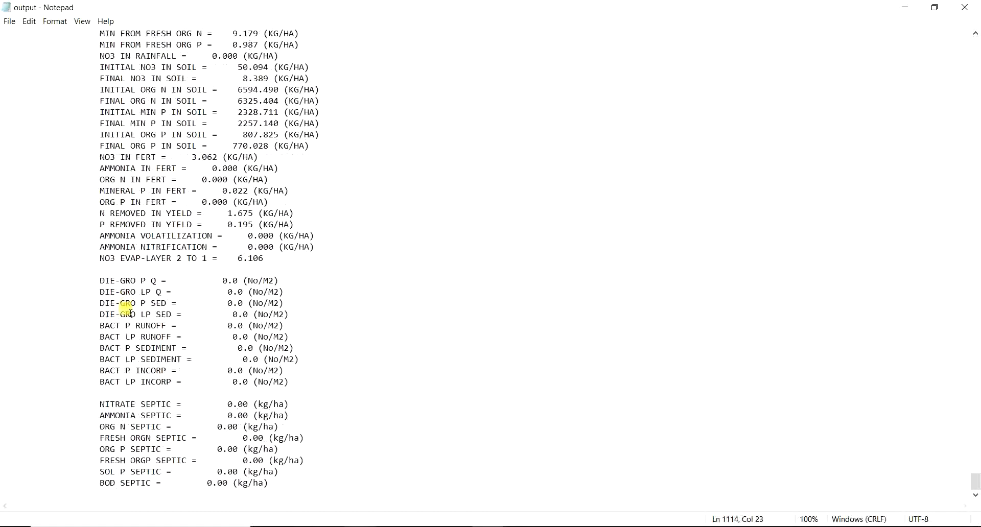
scroll("down", 3)
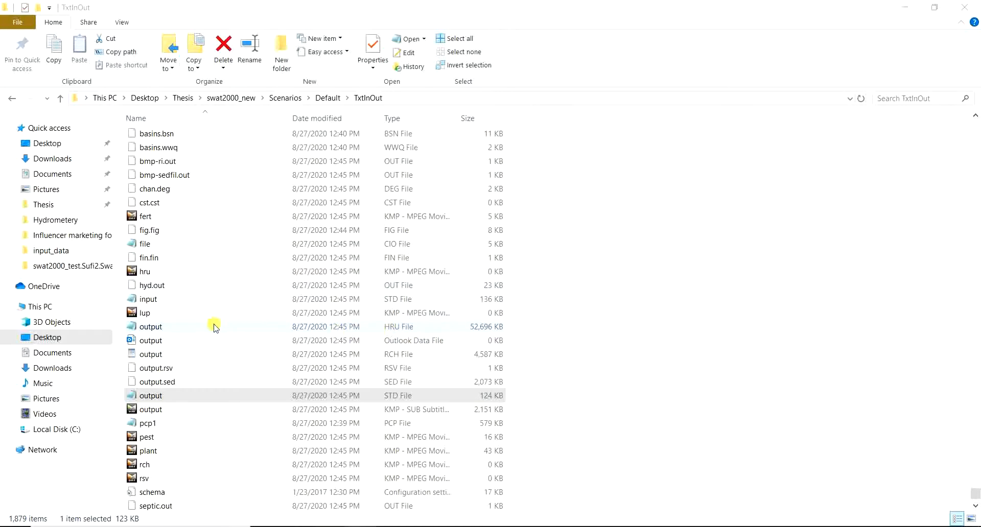
Open output.hru in Notepad to view per-HRU precipitation and evapotranspiration columns, then close it.
double_click(150, 326)
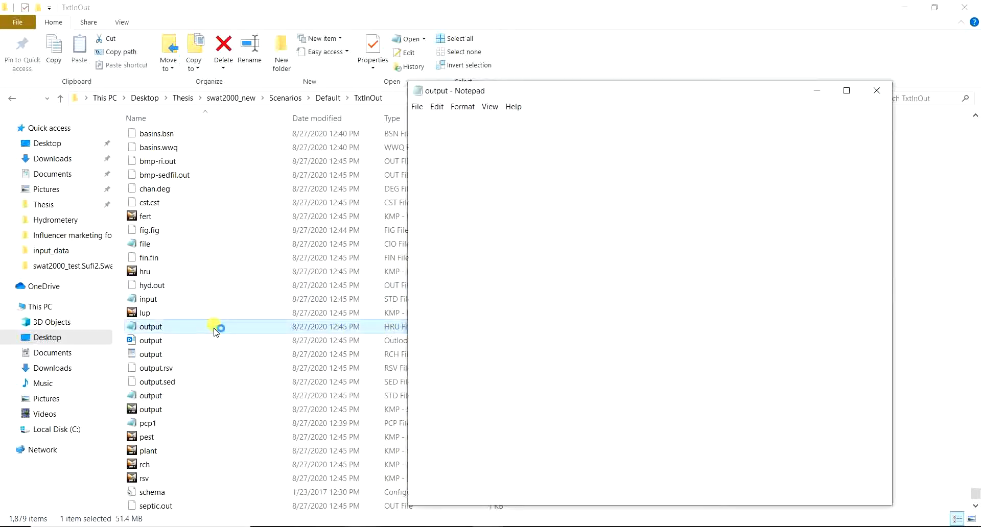
double_click(150, 326)
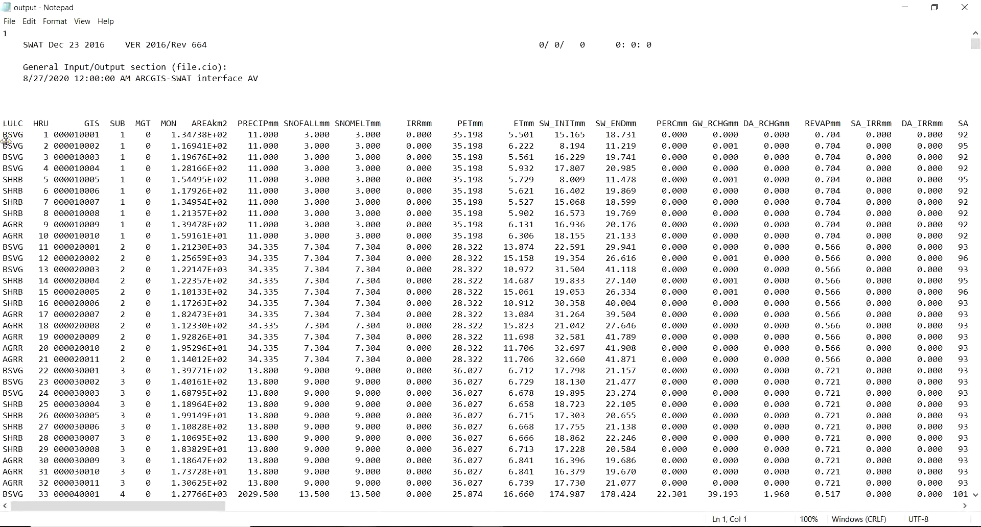
left_click_drag(202, 124, 368, 123)
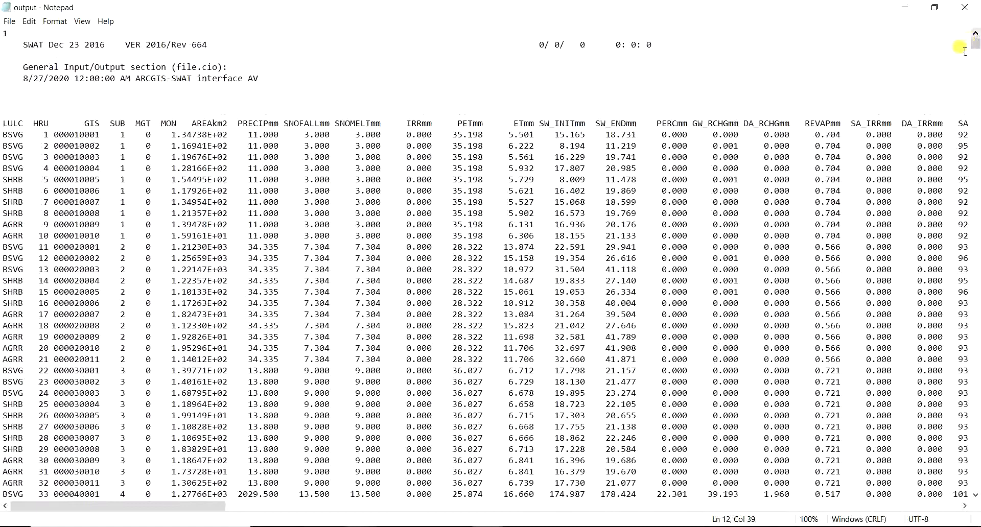
mouse_move(919, 60)
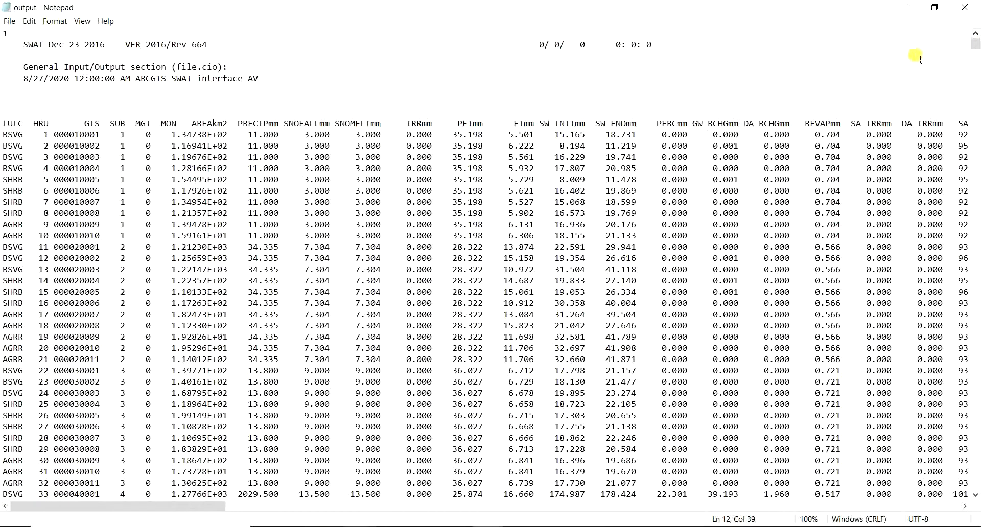
mouse_move(496, 173)
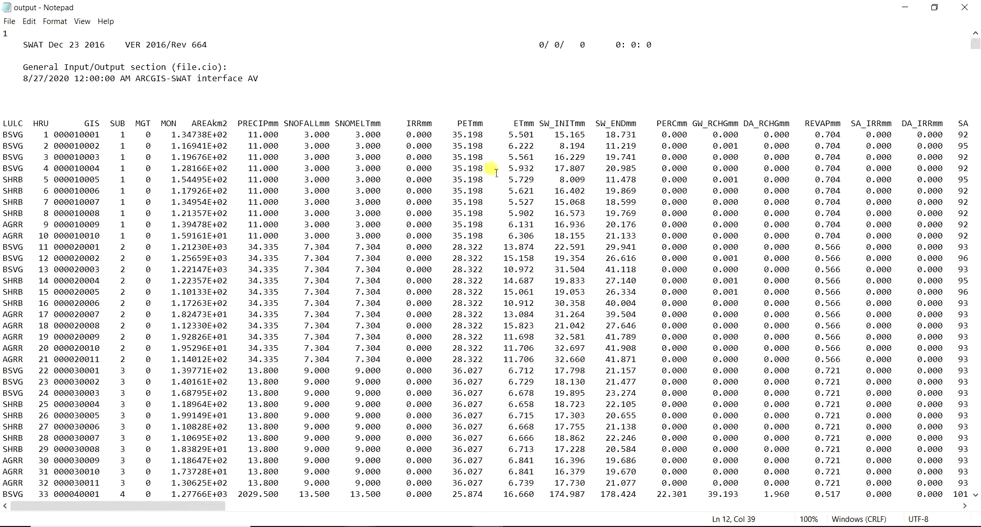
left_click(195, 156)
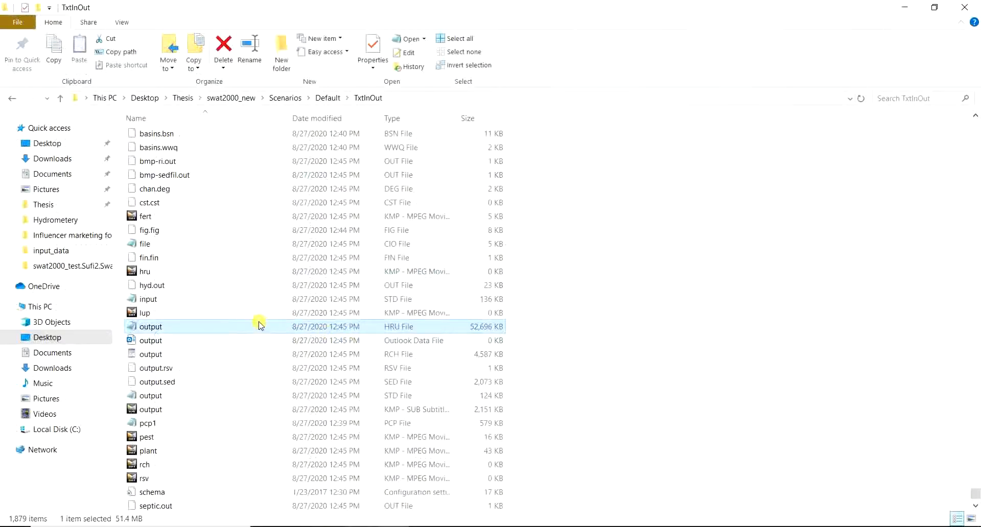
scroll("down", 3)
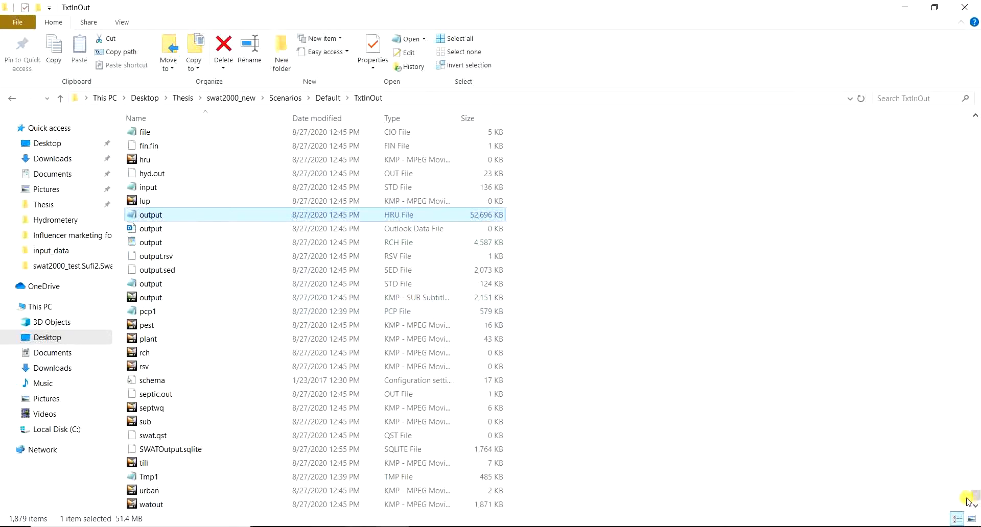
mouse_move(969, 497)
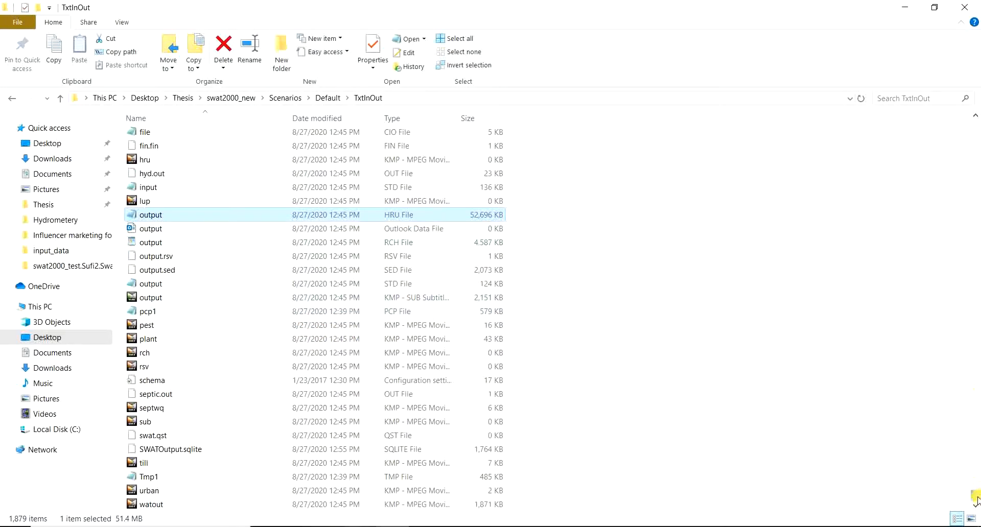
scroll("down", 3)
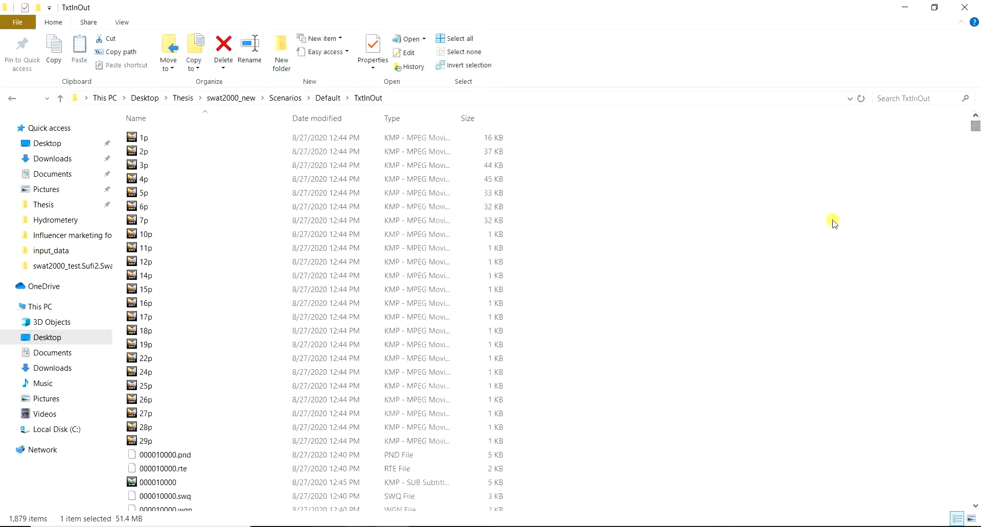
mouse_move(803, 256)
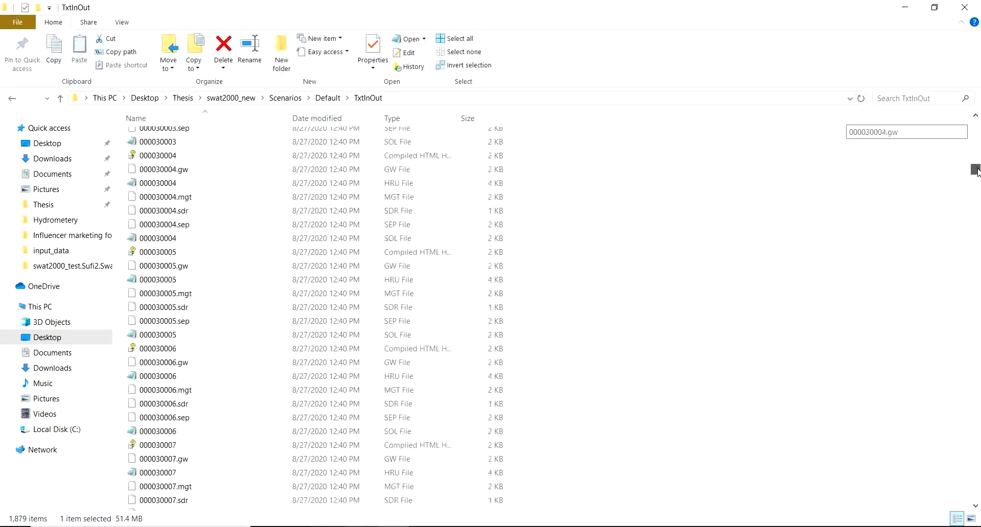
scroll("down", 3)
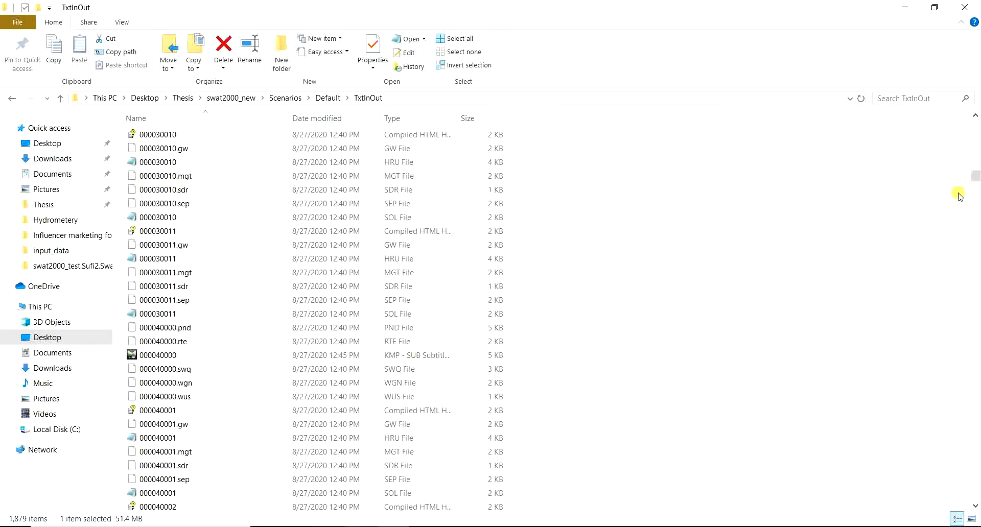
mouse_move(955, 192)
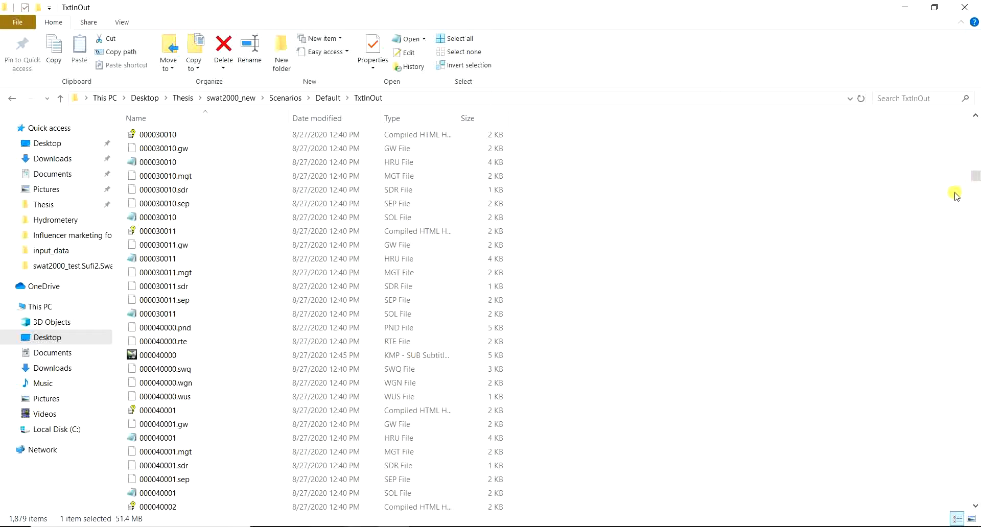
mouse_move(956, 185)
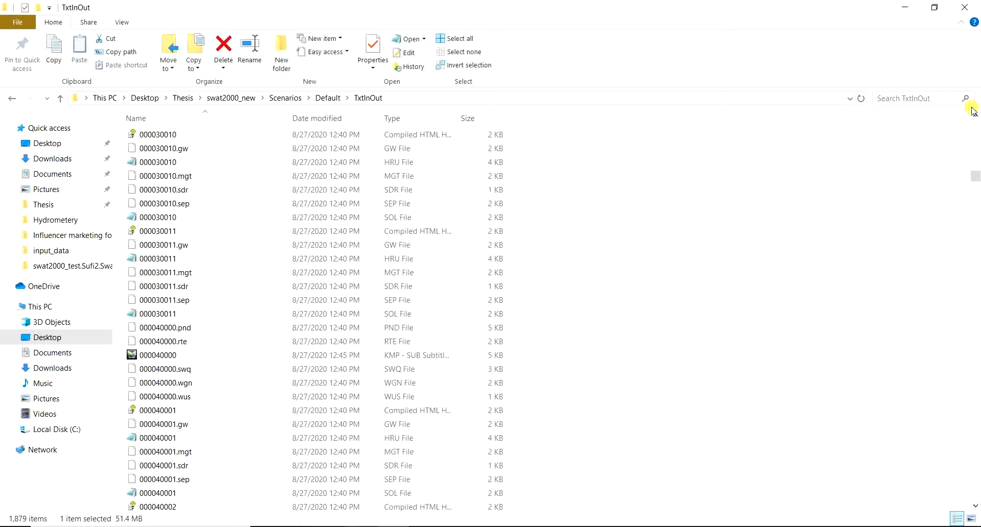
mouse_move(972, 107)
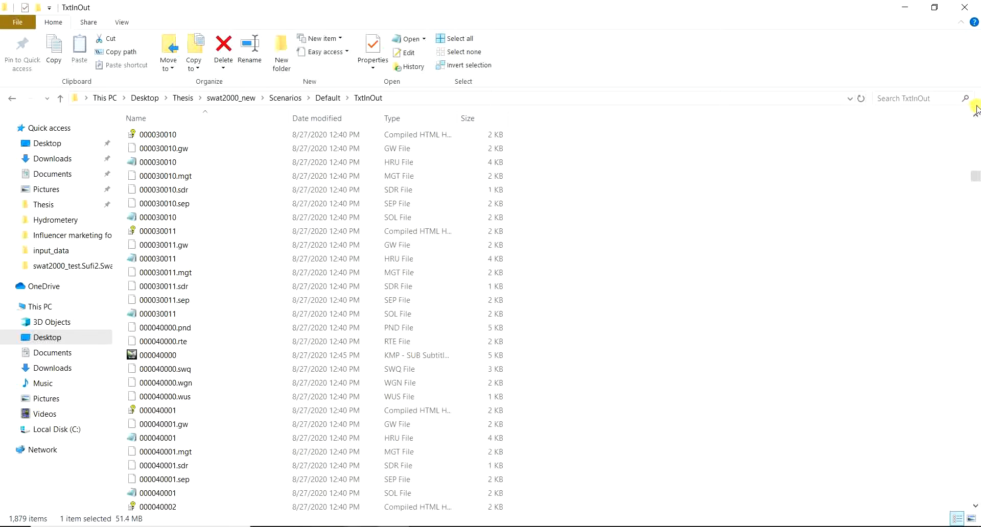
mouse_move(769, 263)
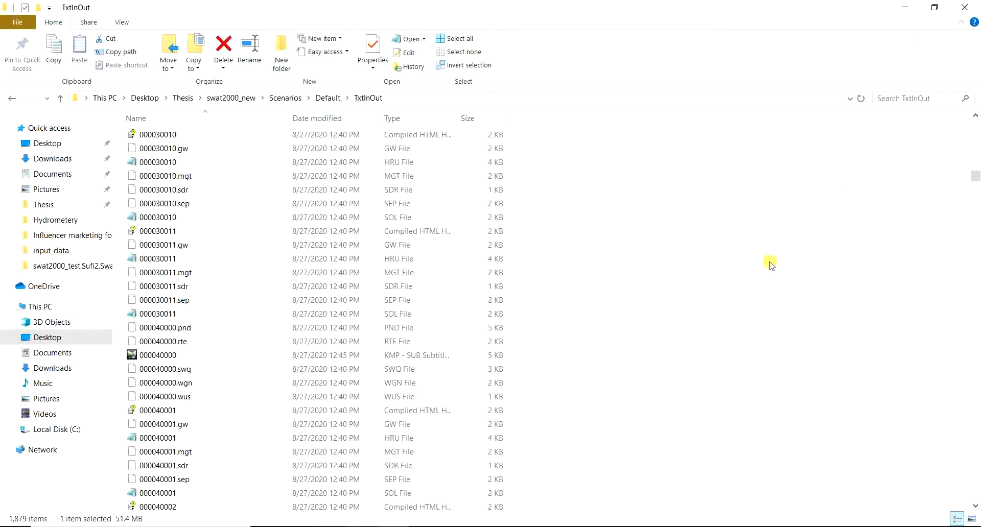
mouse_move(739, 283)
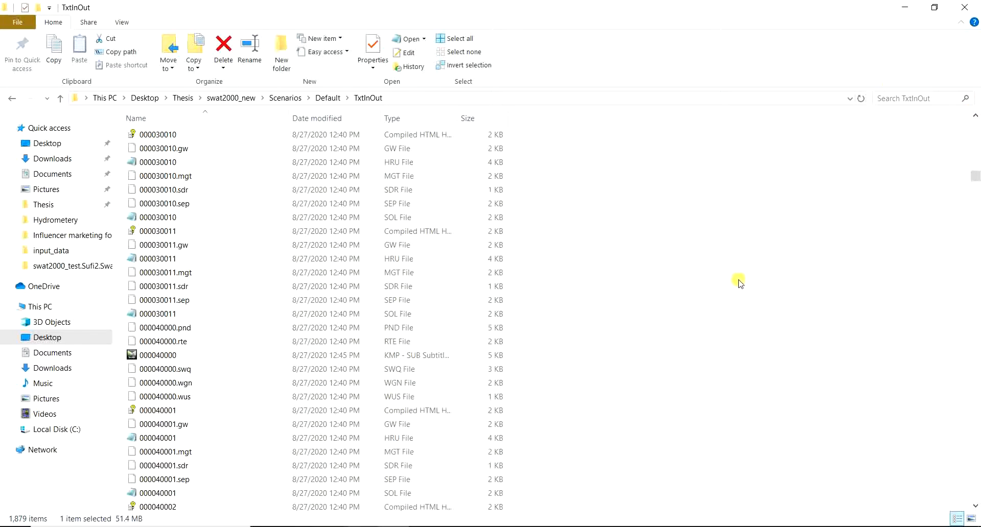
mouse_move(568, 434)
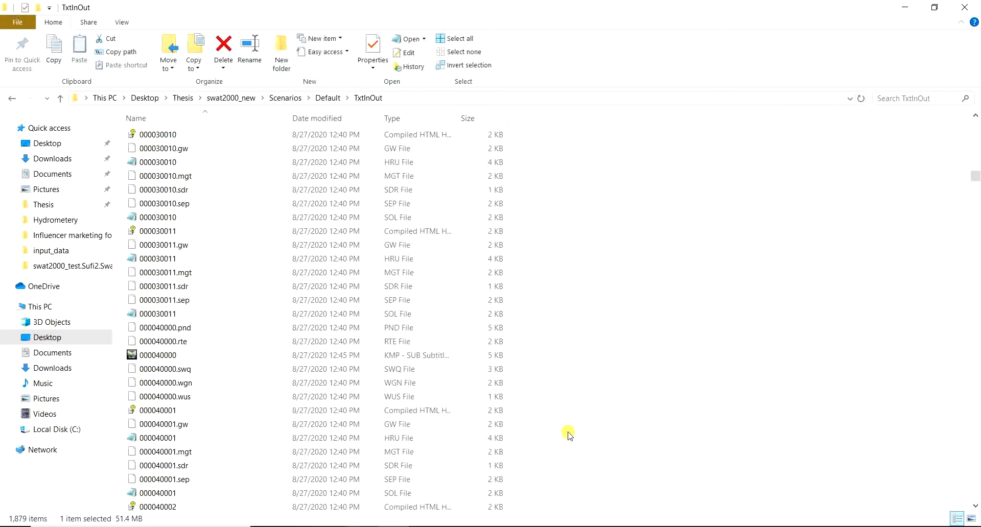